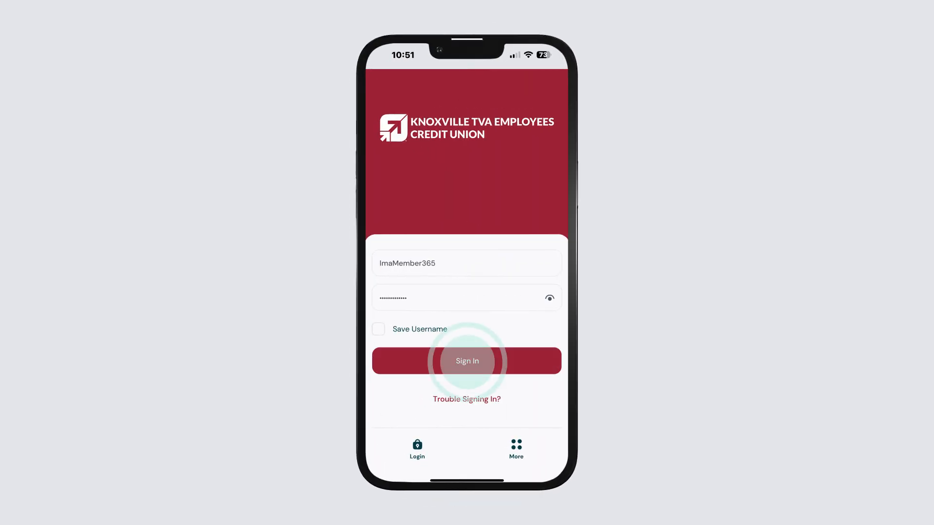
- Sign in to the app and choose Deposit from the expanded services menu
click(467, 360)
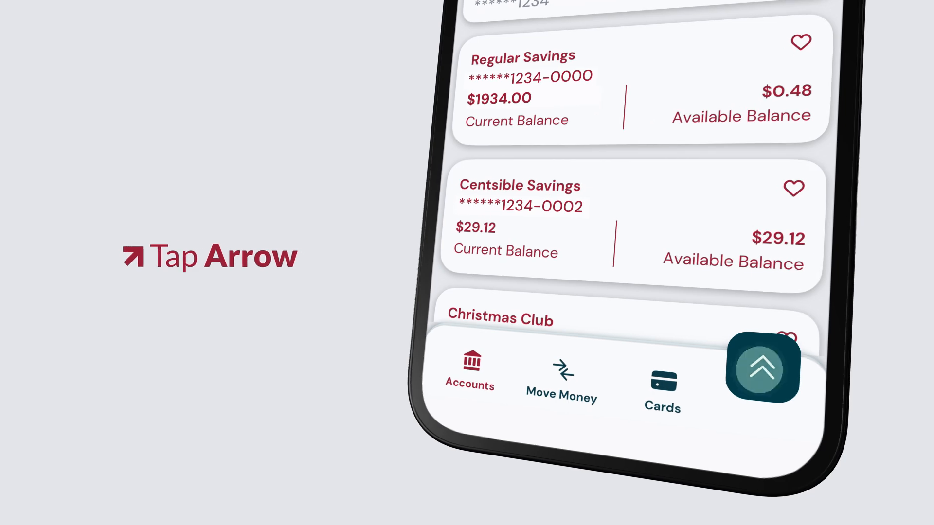
click(762, 368)
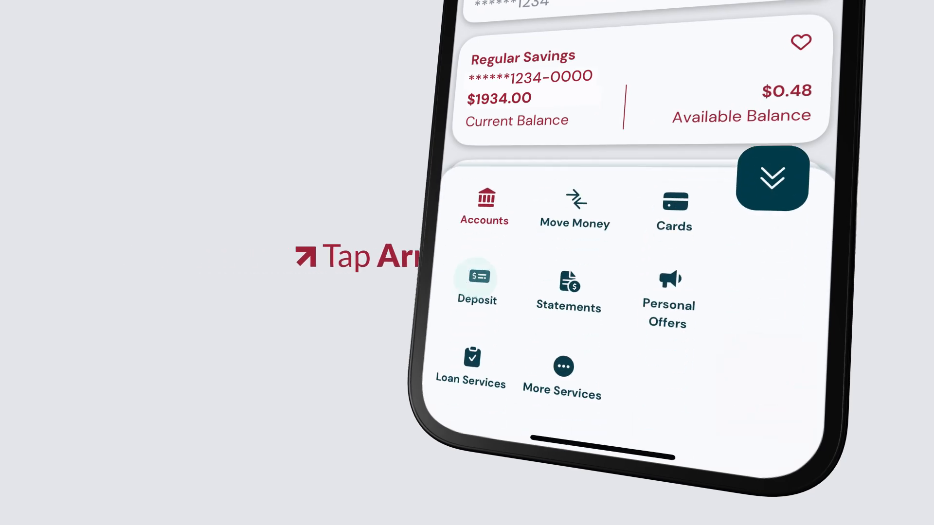
click(477, 279)
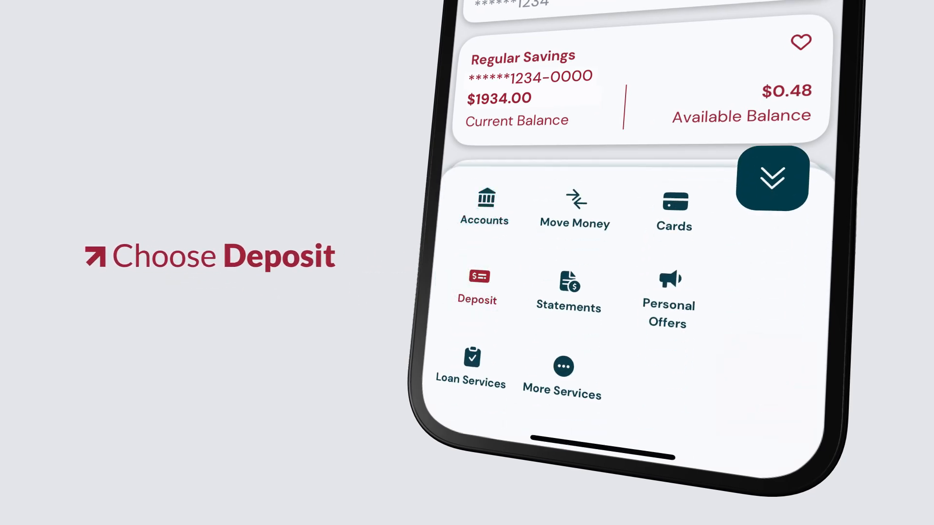
- Accept the deposit disclosure, select Checking as the deposit account, and start photo capture
click(477, 286)
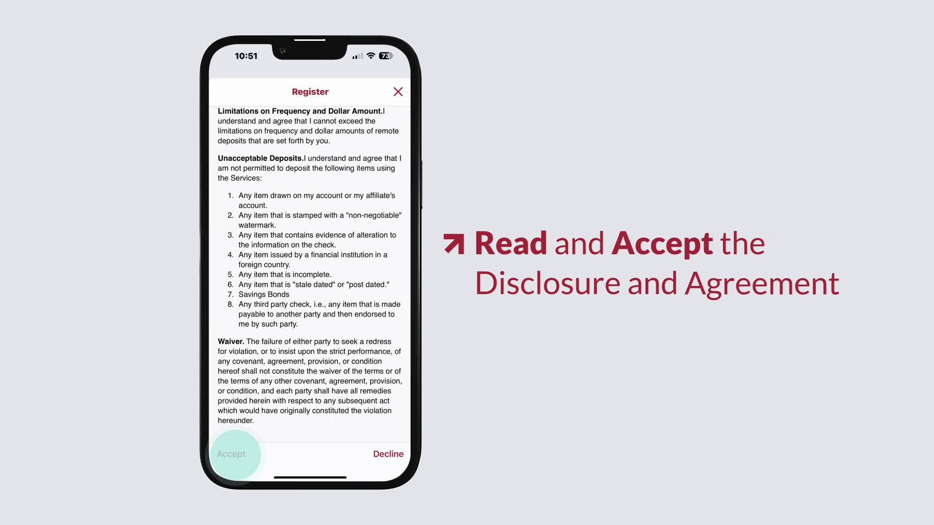
click(232, 454)
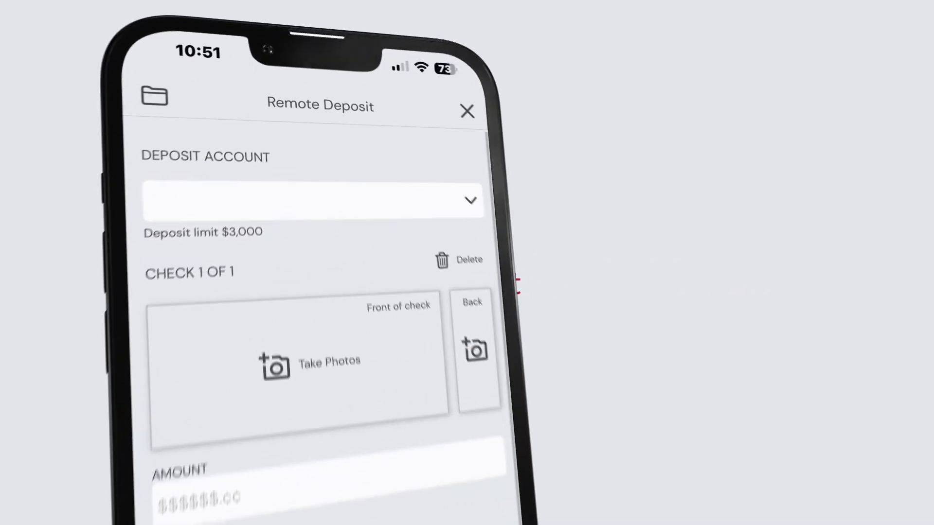
click(313, 201)
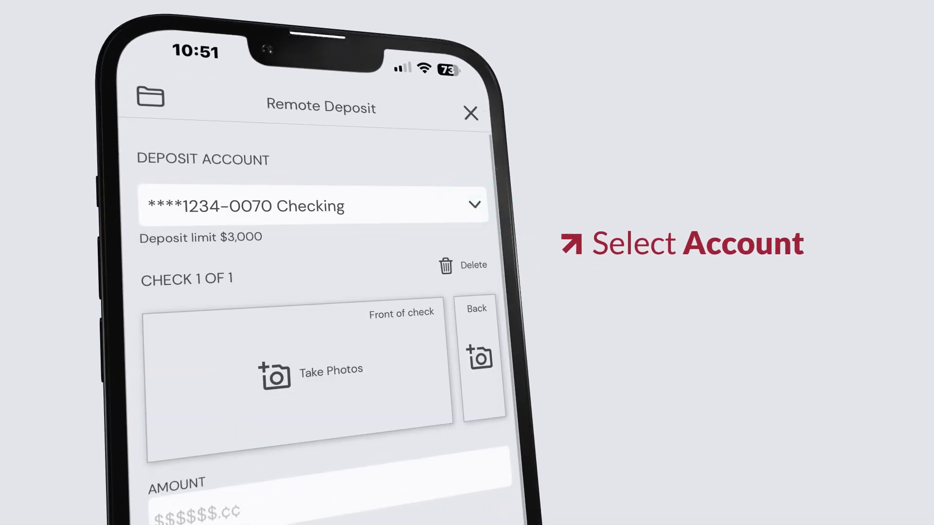
click(298, 372)
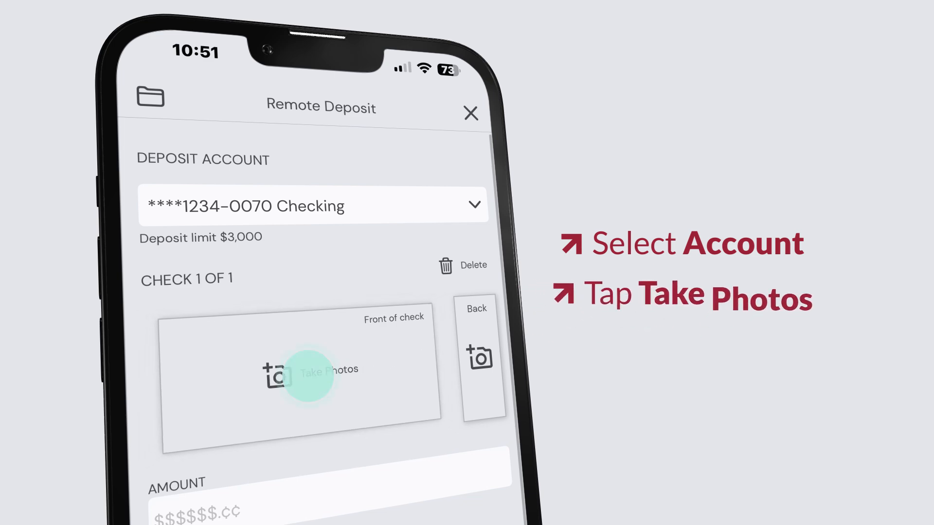
click(313, 369)
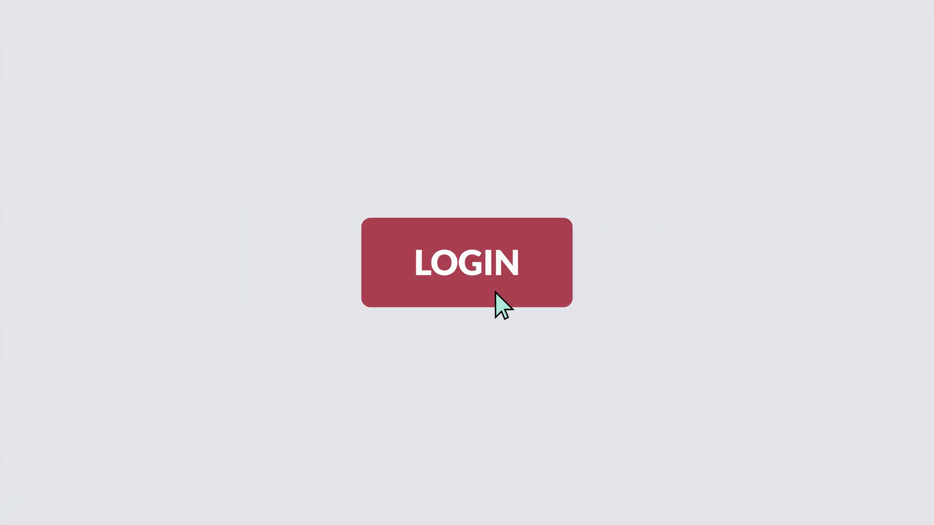
- Log in to online banking and start a Desktop Deposit into Checking on the third-party site
click(467, 262)
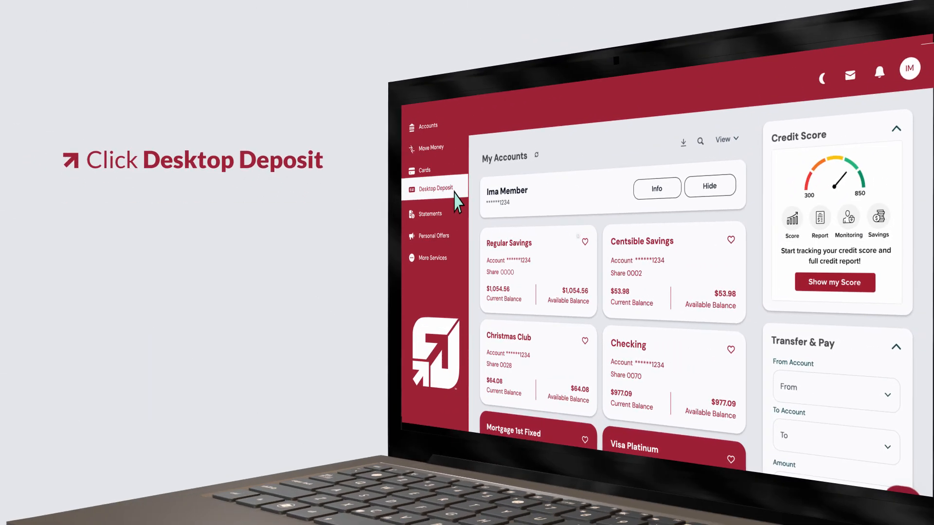
click(434, 188)
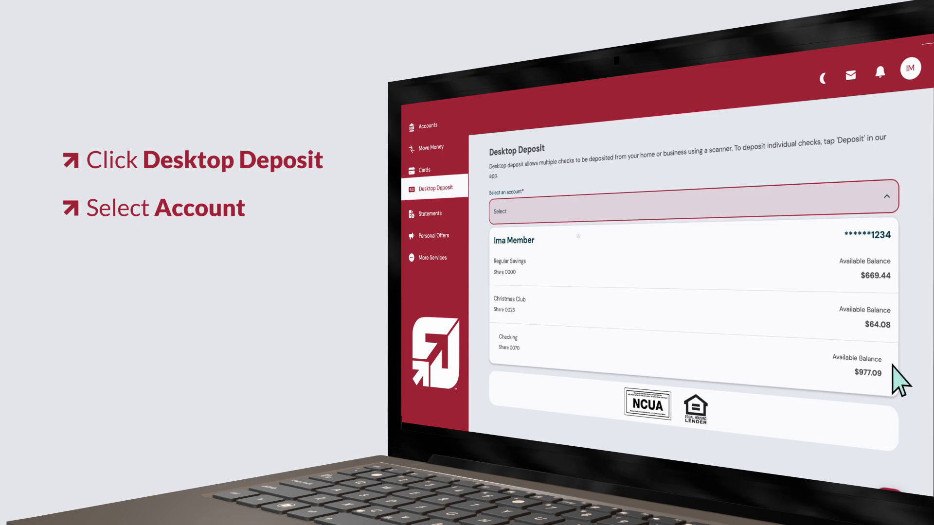
click(835, 253)
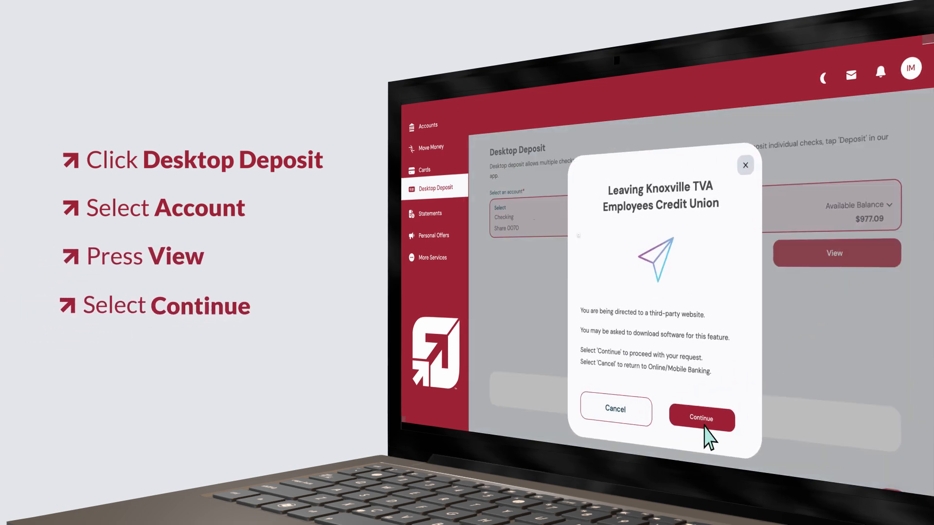
click(701, 418)
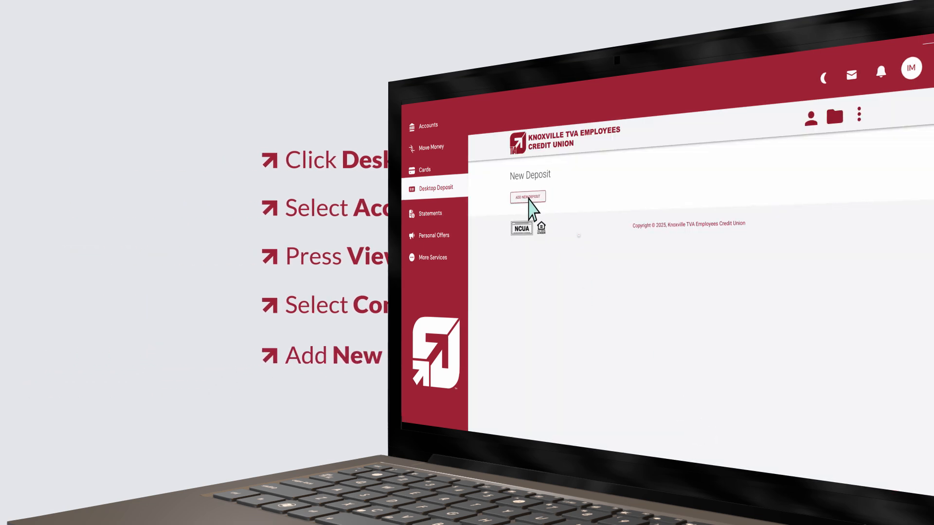
- Create a new deposit and attach and save the check's front and back images
click(526, 197)
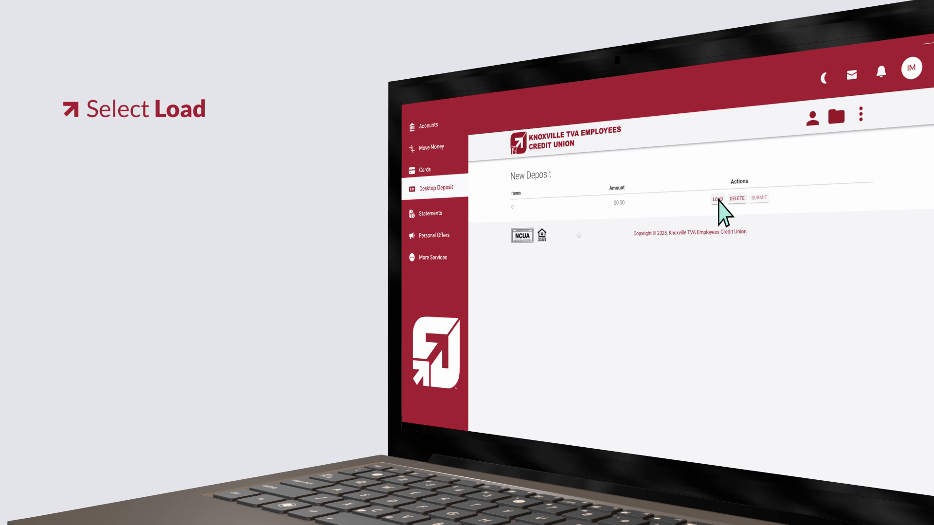
click(717, 198)
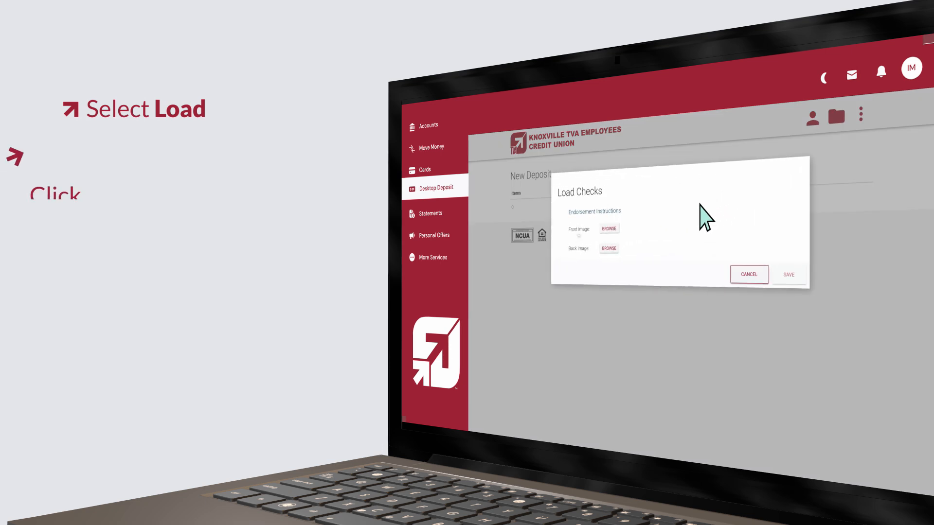
click(609, 229)
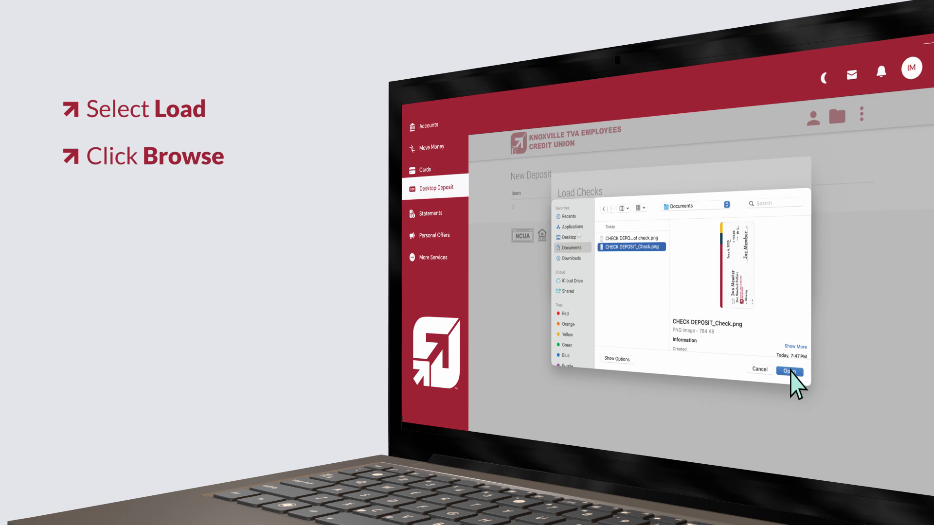
click(788, 372)
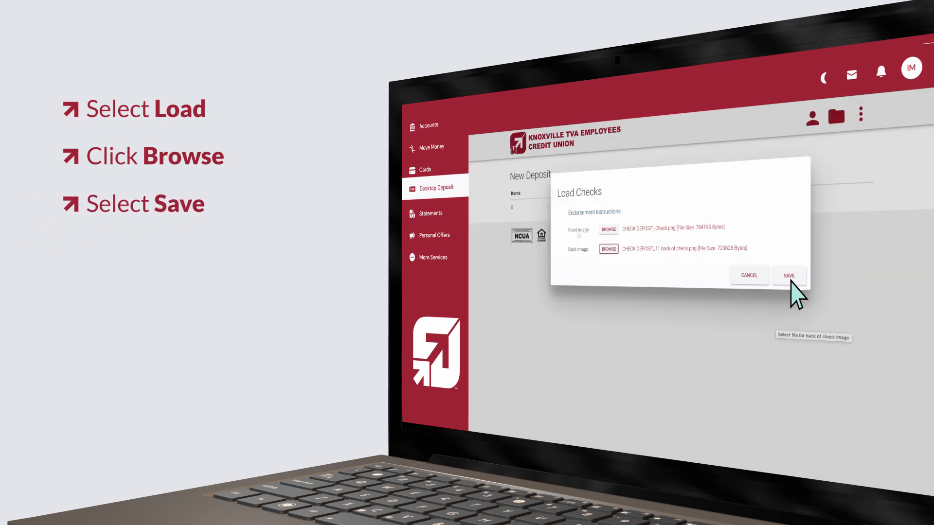
click(789, 275)
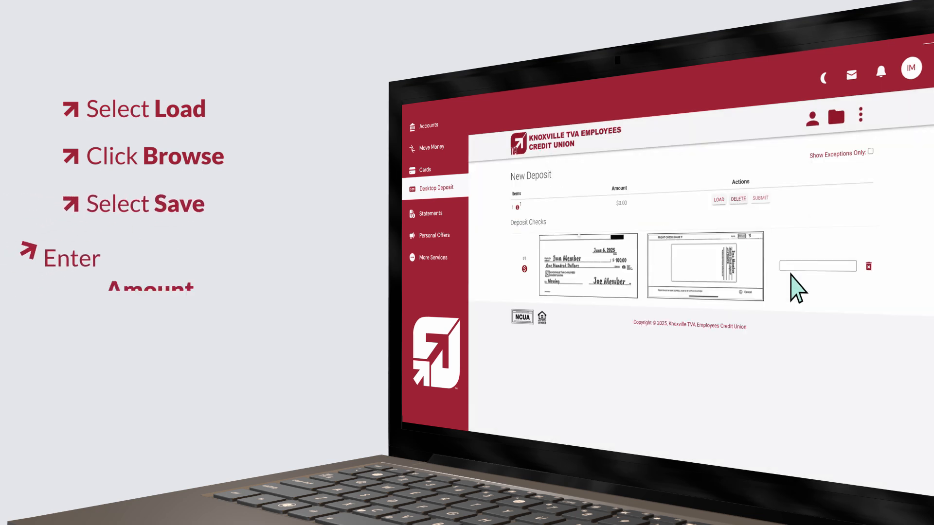
- Enter a check amount of 100.00 and submit the deposit for review
text(100.00)
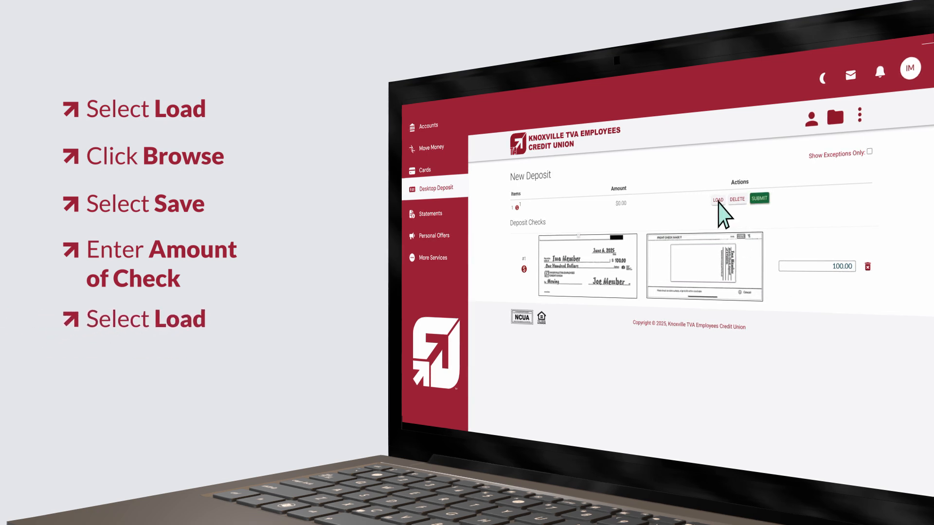
click(758, 198)
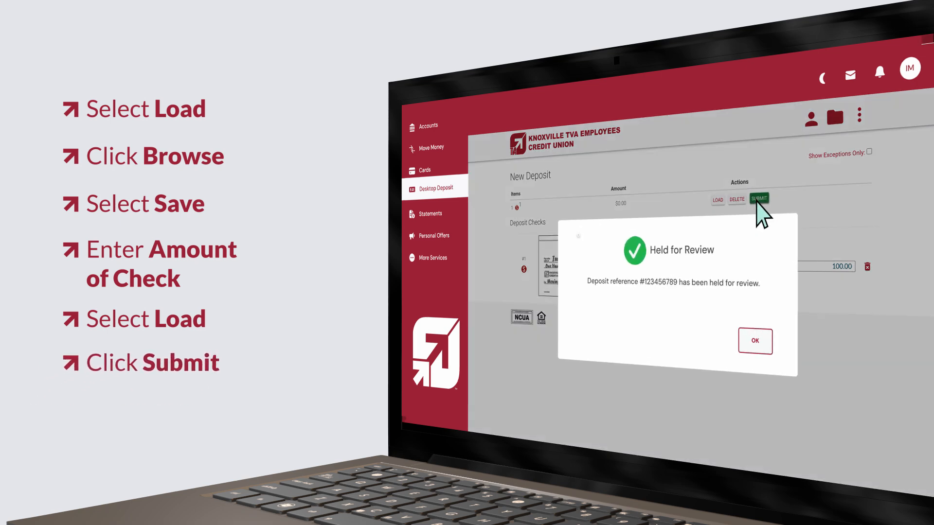